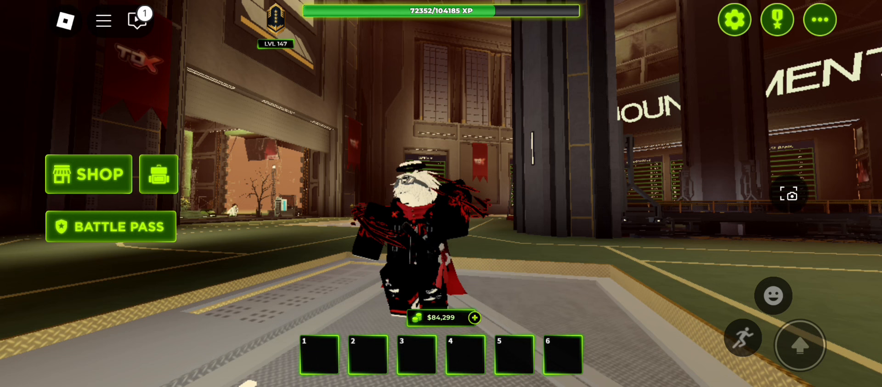
Browse the Towers inventory from Scarecrow down to Z.E.D., leaving loadout slots empty
{"action": "left_click", "coordinate": [158, 174]}
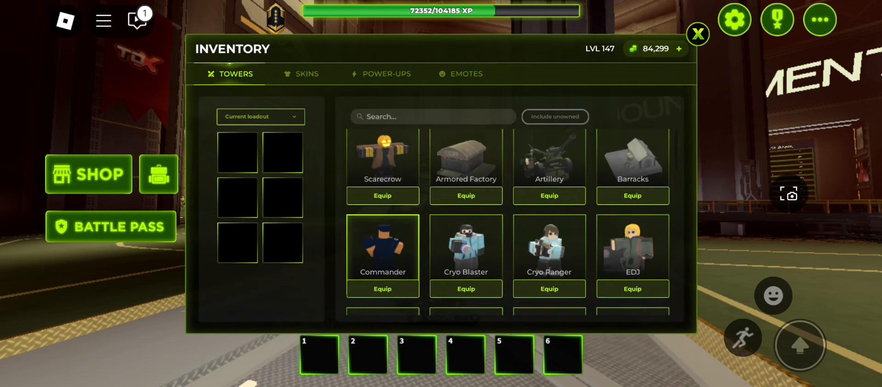
{"action": "scroll", "scroll_direction": "down", "scroll_amount": 3}
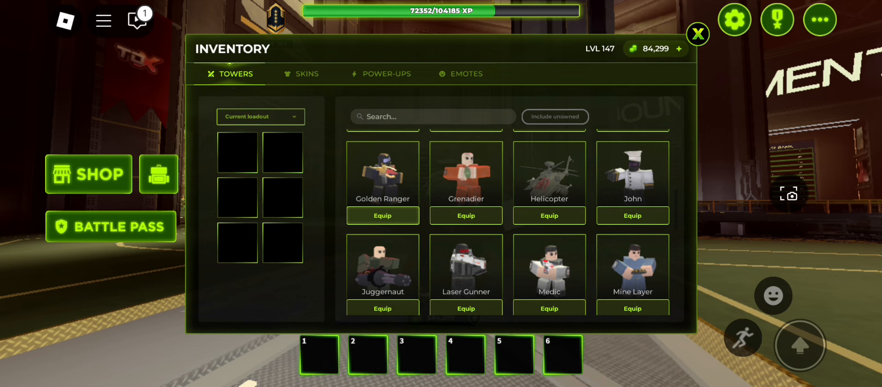
{"action": "scroll", "scroll_direction": "down", "scroll_amount": 3}
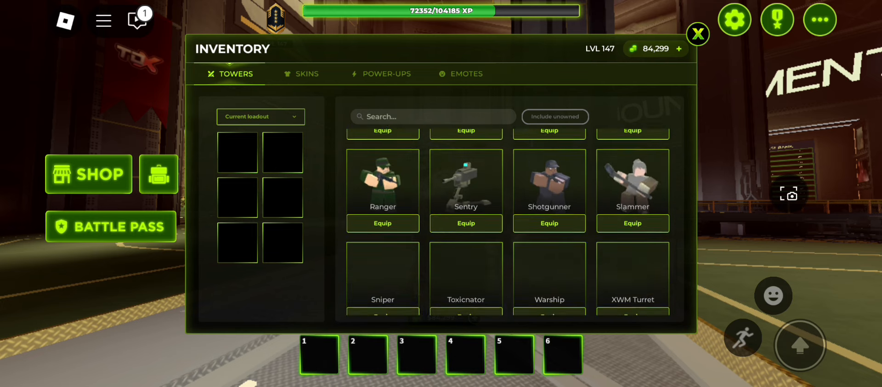
{"action": "scroll", "scroll_direction": "down", "scroll_amount": 3}
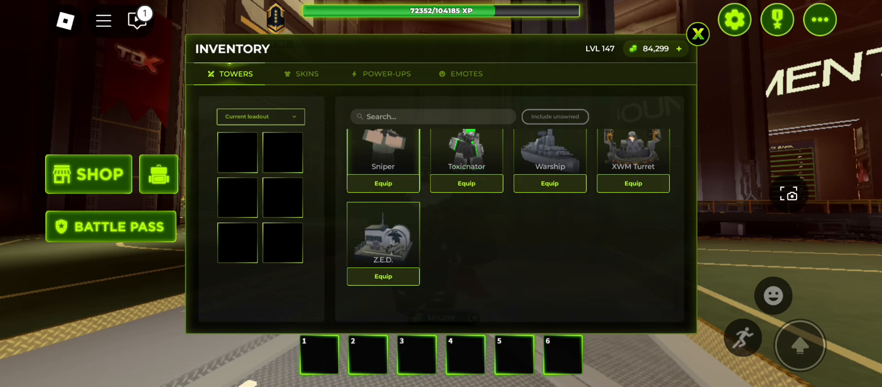
{"action": "scroll", "scroll_direction": "down", "scroll_amount": 3}
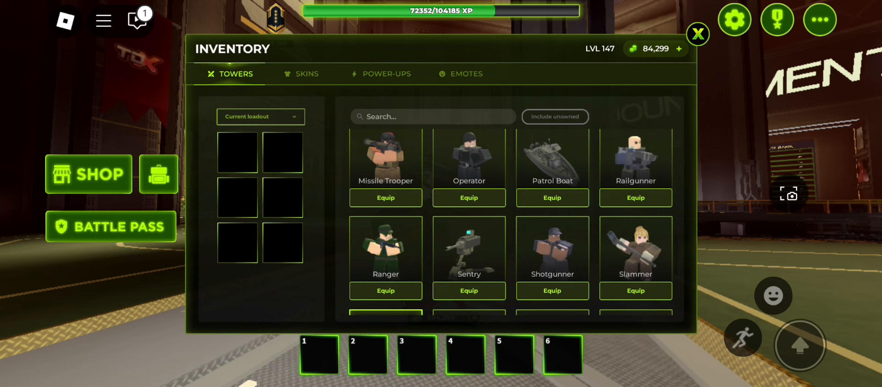
{"action": "scroll", "scroll_direction": "down", "scroll_amount": 3}
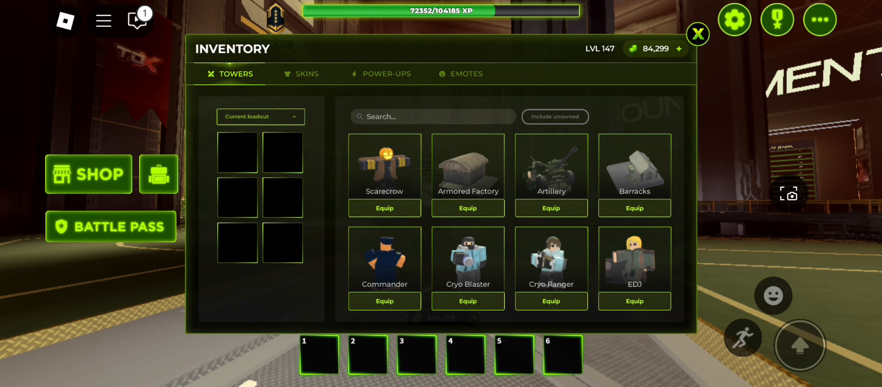
{"action": "scroll", "scroll_direction": "down", "scroll_amount": 3}
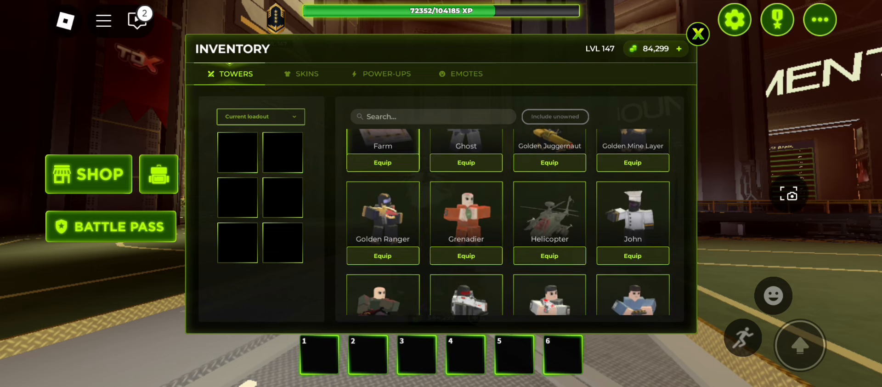
{"action": "scroll", "scroll_direction": "down", "scroll_amount": 3}
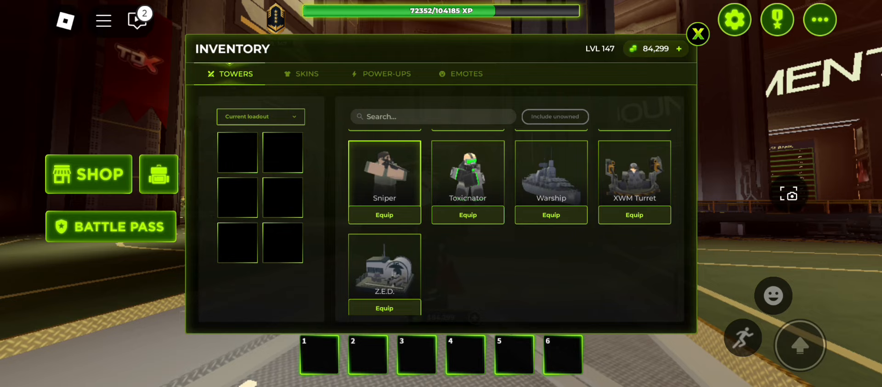
{"action": "scroll", "scroll_direction": "down", "scroll_amount": 3}
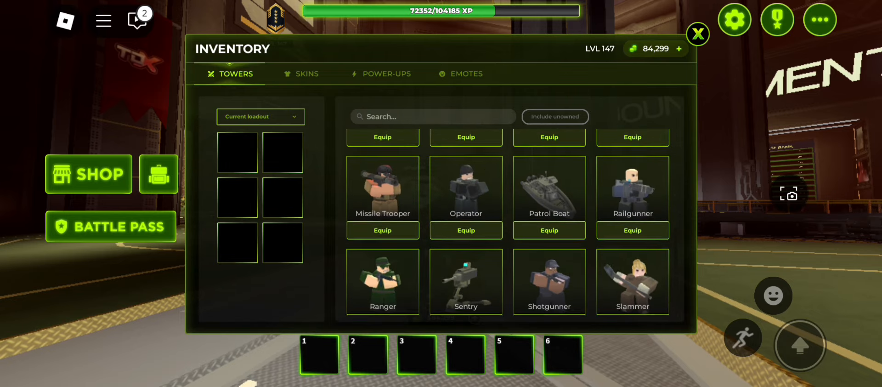
{"action": "left_click", "coordinate": [698, 34]}
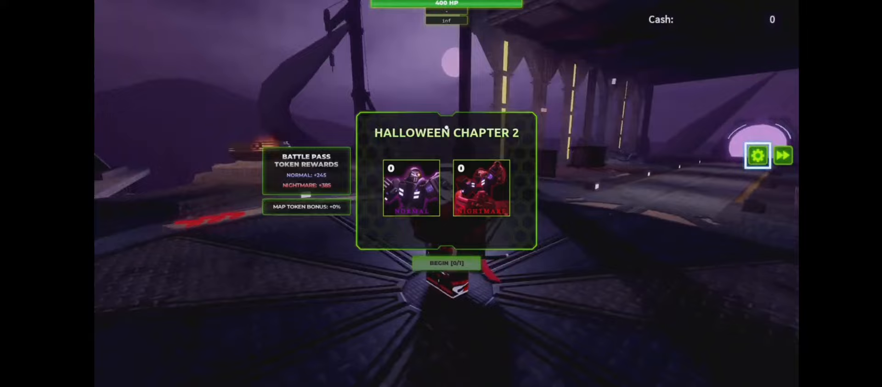
Vote Nightmare, place a Shotgunner and play until Factorium's DEFEATED screen
{"action": "left_click", "coordinate": [445, 263]}
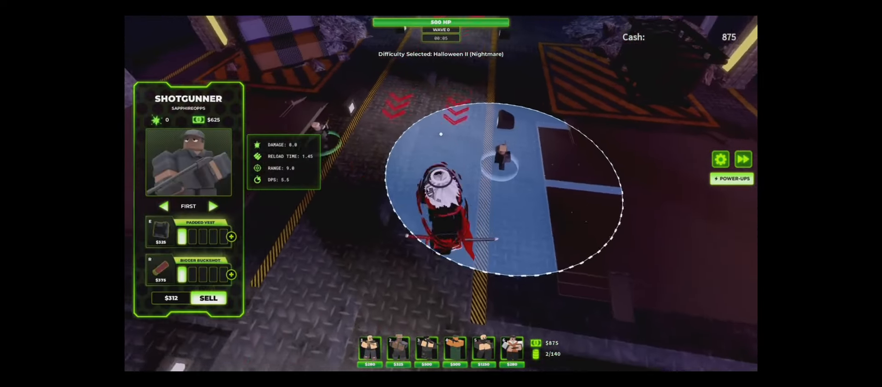
{"action": "left_click", "coordinate": [230, 274]}
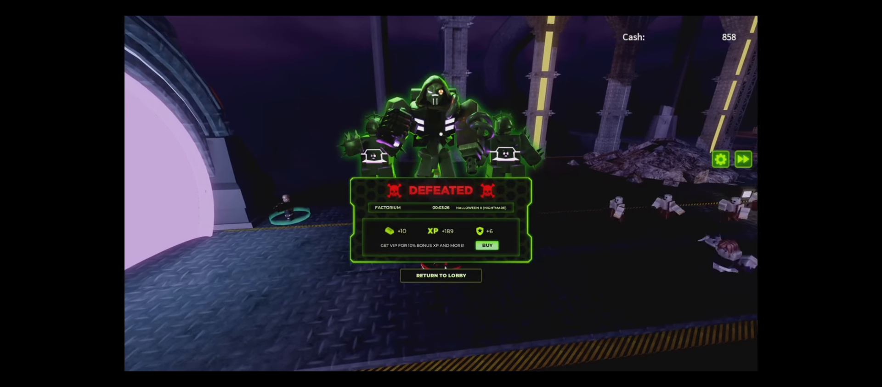
Leave the results, place a tower in a new Nightmare run, and play until defeat
{"action": "left_click", "coordinate": [441, 275]}
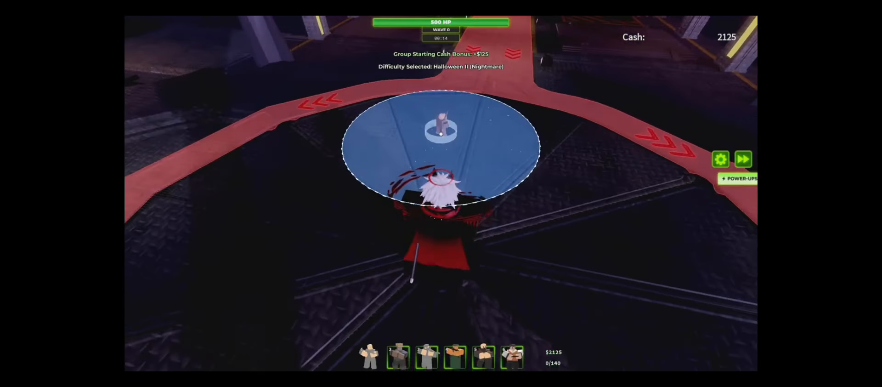
{"action": "left_click", "coordinate": [442, 132]}
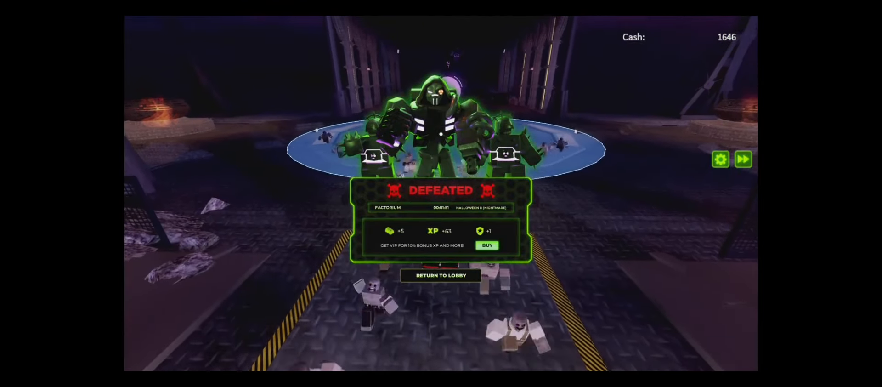
Vote Nightmare, deploy and upgrade an Operator, and play until another Factorium defeat
{"action": "left_click", "coordinate": [441, 275]}
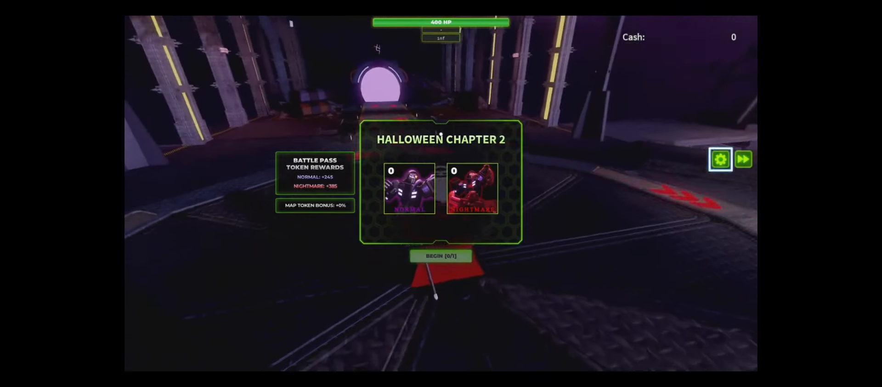
{"action": "left_click", "coordinate": [440, 256]}
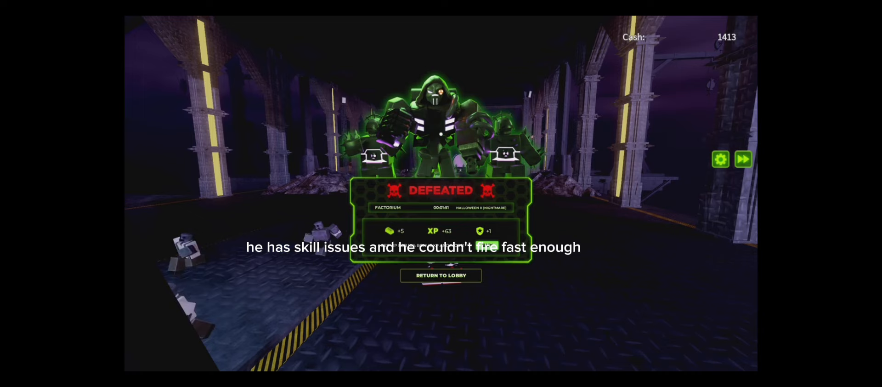
{"action": "left_click", "coordinate": [441, 276]}
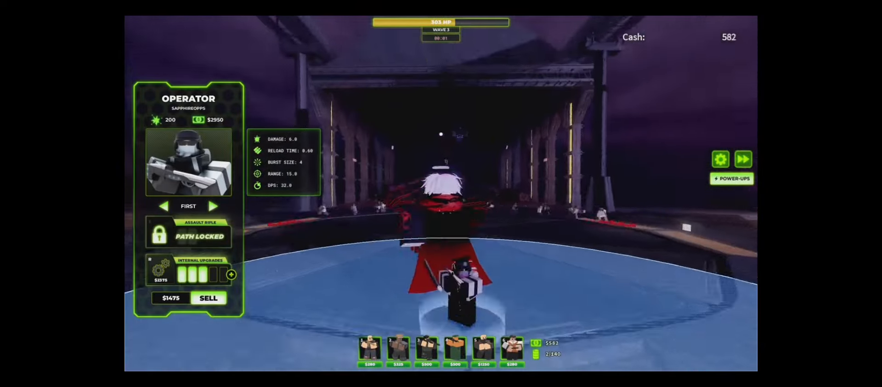
{"action": "left_click", "coordinate": [231, 274]}
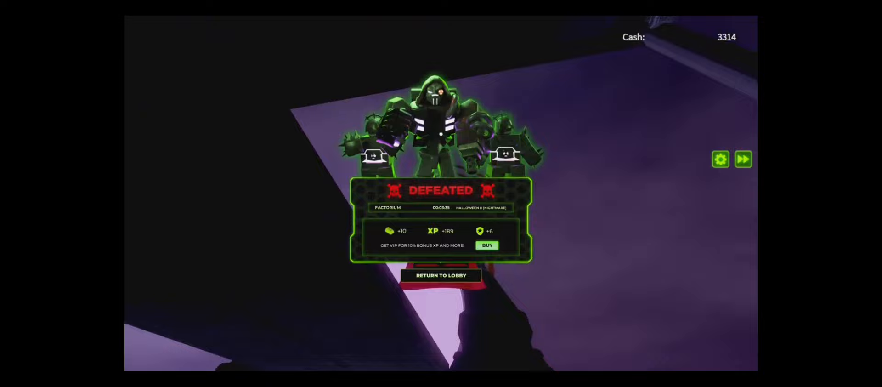
Return to Lobby from the fourth defeat and cast a Nightmare vote
{"action": "left_click", "coordinate": [440, 275]}
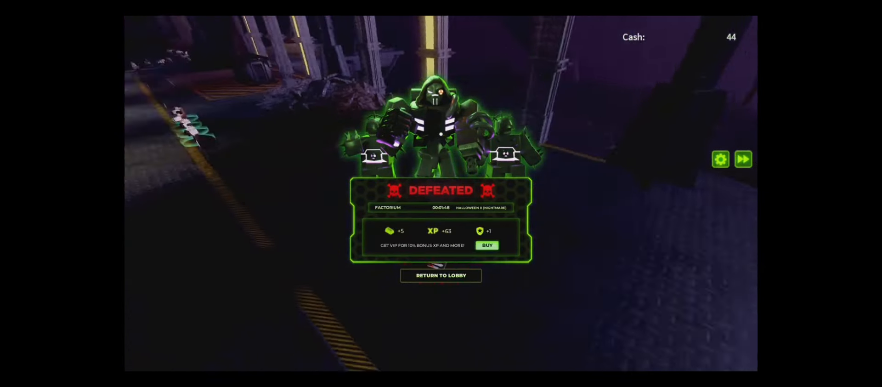
{"action": "left_click", "coordinate": [441, 276]}
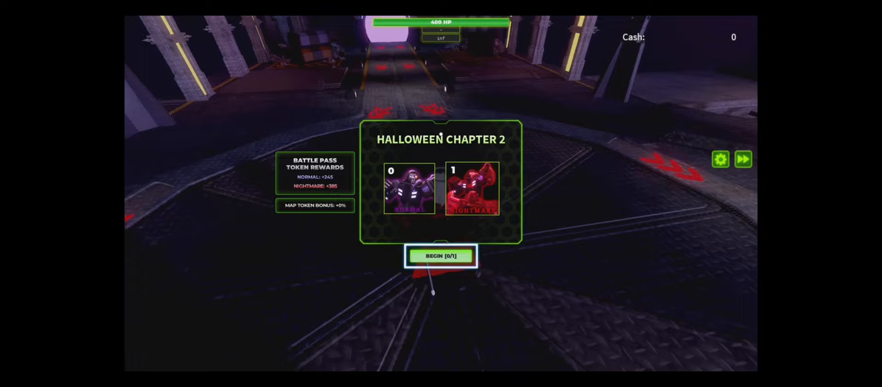
Begin the Nightmare match and place a Cryo Ranger from the hotbar
{"action": "left_click", "coordinate": [441, 256]}
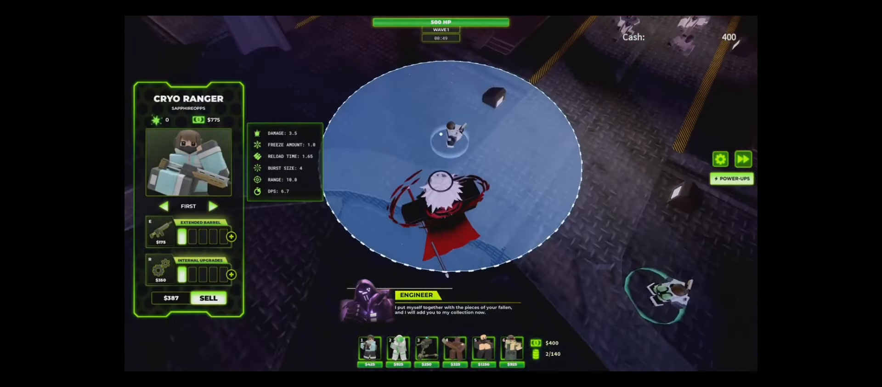
{"action": "left_click", "coordinate": [231, 237]}
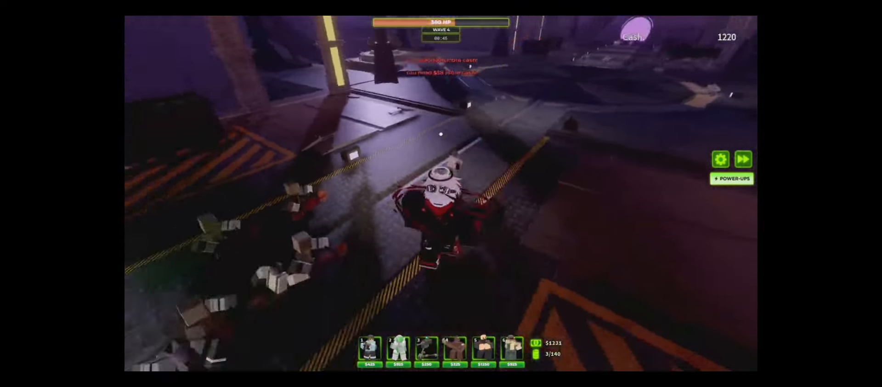
Place more towers and reach wave 5 with 113 HP and 3102 cash
{"action": "left_click", "coordinate": [370, 349]}
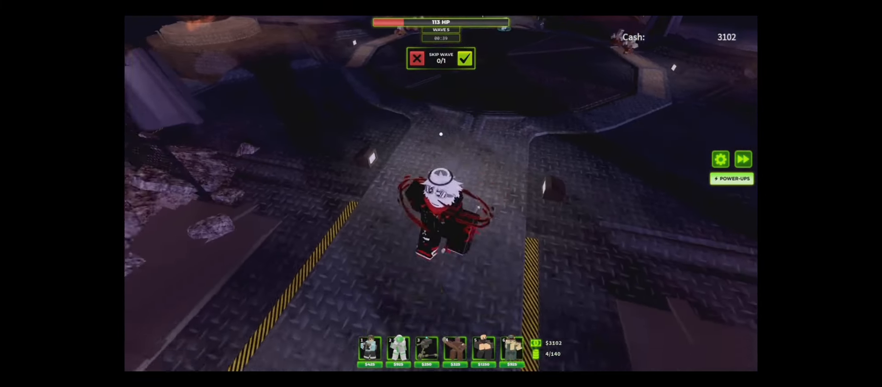
{"action": "left_click", "coordinate": [441, 213]}
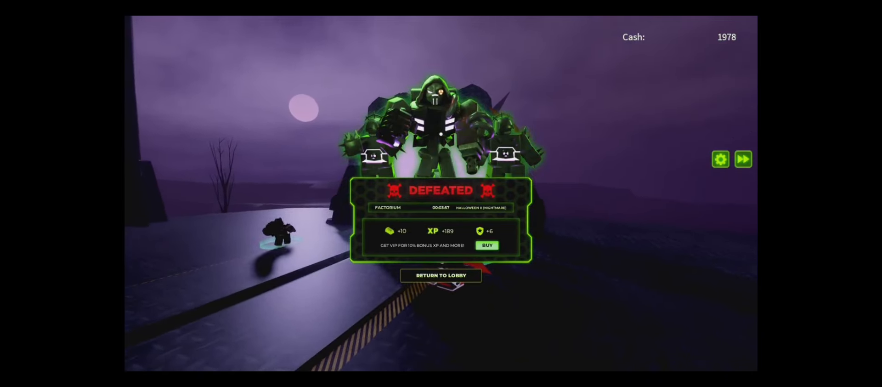
Let the base fall to reach DEFEATED results showing +189 XP
{"action": "left_click", "coordinate": [441, 275]}
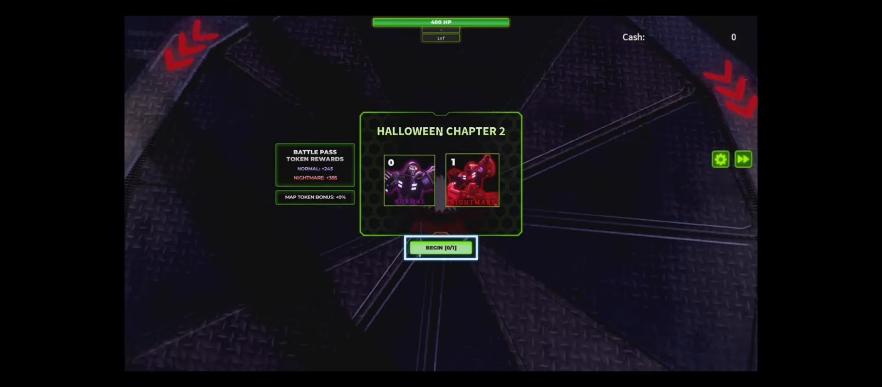
Begin the match and place towers, reaching wave 5 at 84 HP with 5491 cash
{"action": "left_click", "coordinate": [441, 247]}
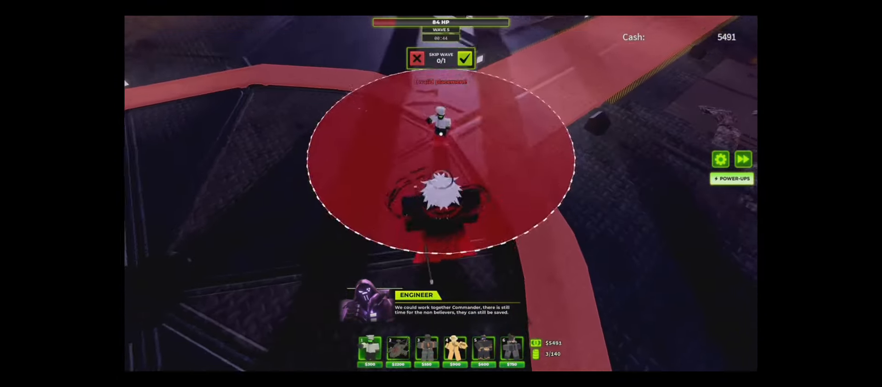
{"action": "left_click", "coordinate": [441, 129]}
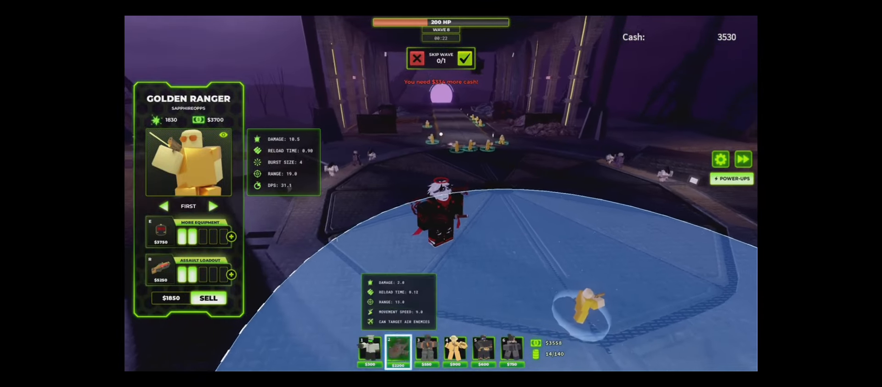
Place a Golden Ranger and play until defeat, earning +567 XP
{"action": "left_click", "coordinate": [231, 237]}
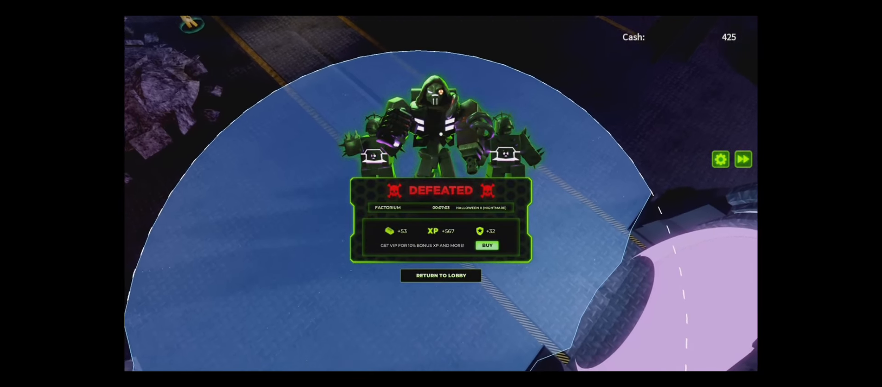
Start a new Nightmare match and place a Ghost tower from the hotbar
{"action": "left_click", "coordinate": [440, 276]}
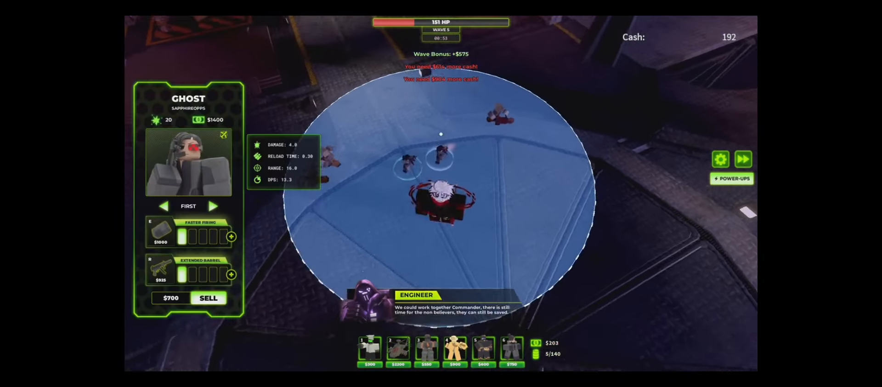
{"action": "left_click", "coordinate": [231, 274]}
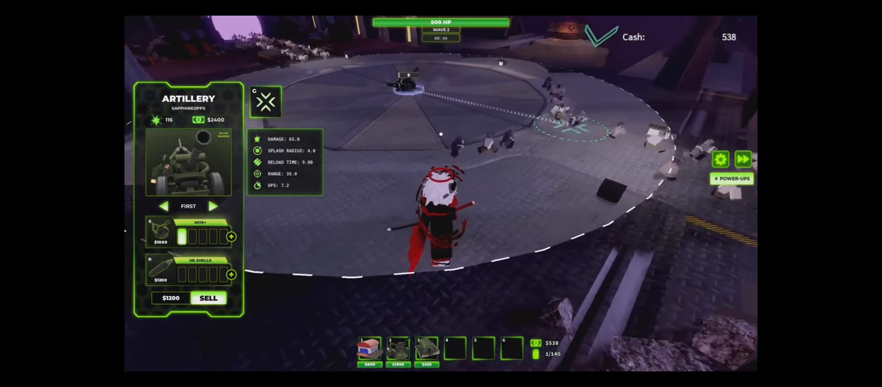
Upgrade the Artillery tower twice until the base falls and DEFEATED appears
{"action": "left_click", "coordinate": [265, 102]}
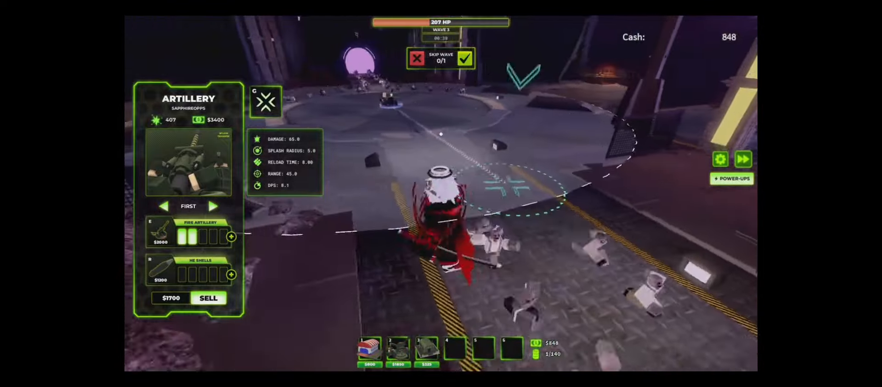
{"action": "left_click", "coordinate": [266, 102]}
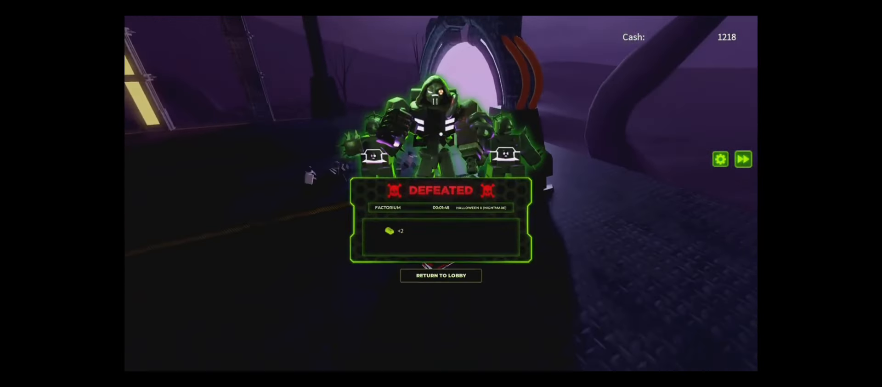
{"action": "left_click", "coordinate": [441, 276]}
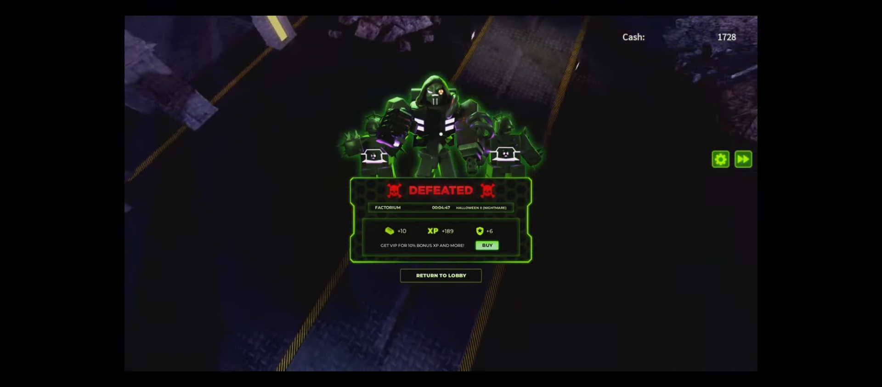
Start a new Nightmare match and place a Barracks tower from the hotbar
{"action": "left_click", "coordinate": [441, 276]}
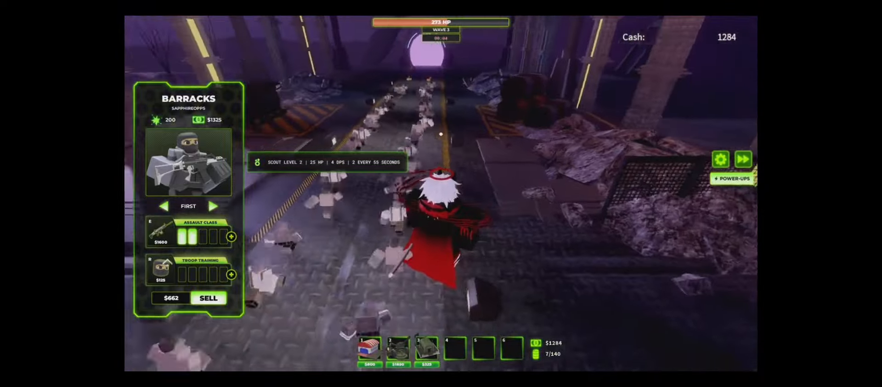
{"action": "left_click", "coordinate": [231, 237]}
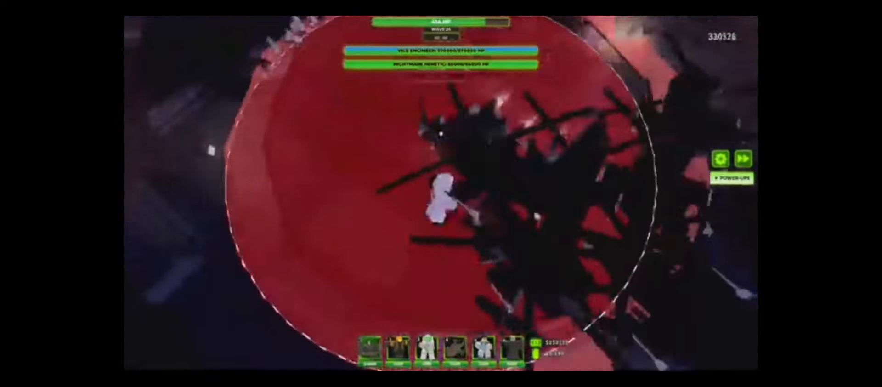
Select a tower to show its range as the Vile Engineer boss spawns
{"action": "left_click", "coordinate": [442, 202]}
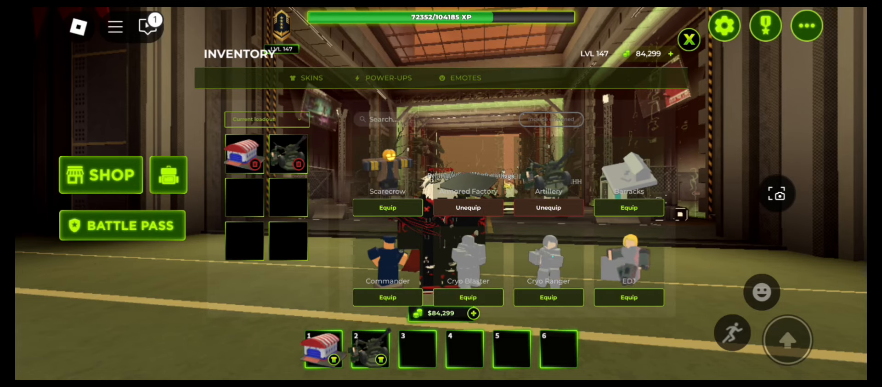
Open the lobby backpack inventory on the Towers tab
{"action": "left_click", "coordinate": [689, 40]}
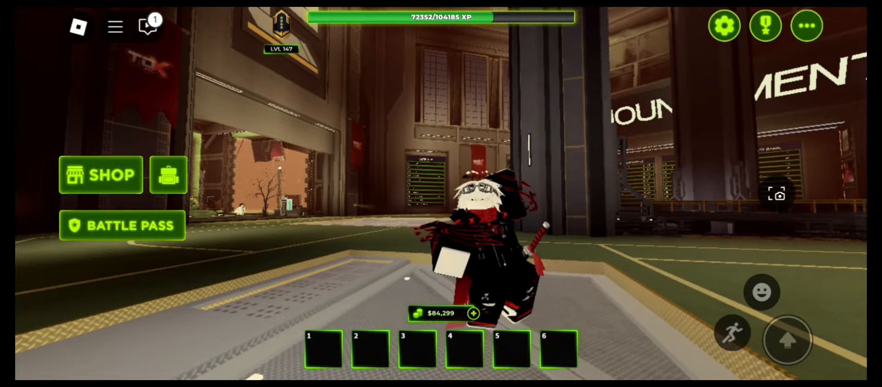
{"action": "left_click", "coordinate": [168, 175]}
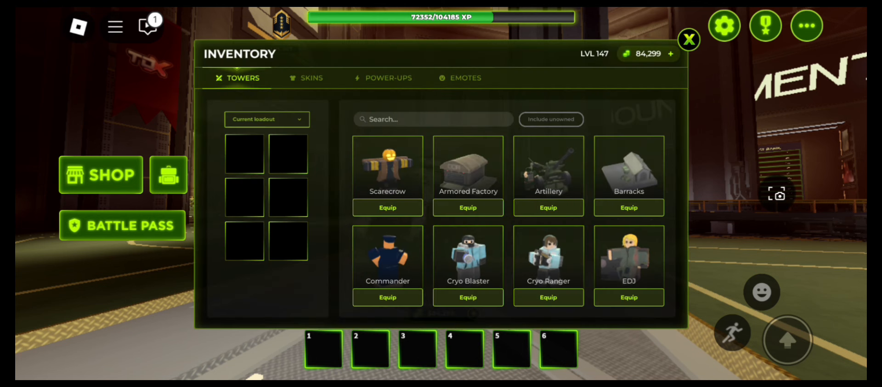
{"action": "scroll", "scroll_direction": "down", "scroll_amount": 3}
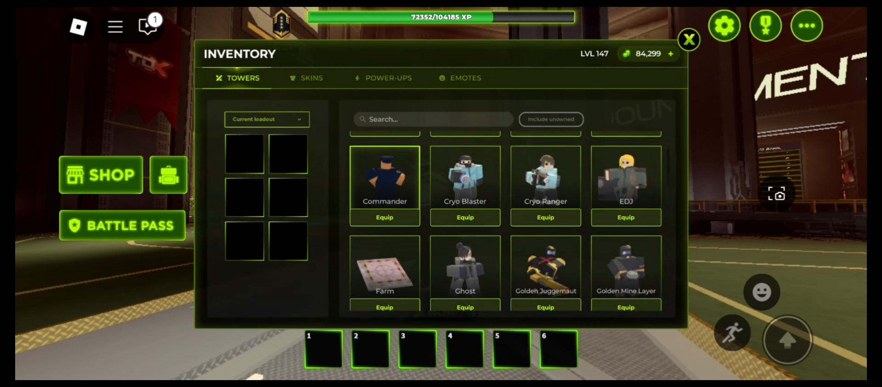
{"action": "scroll", "scroll_direction": "down", "scroll_amount": 3}
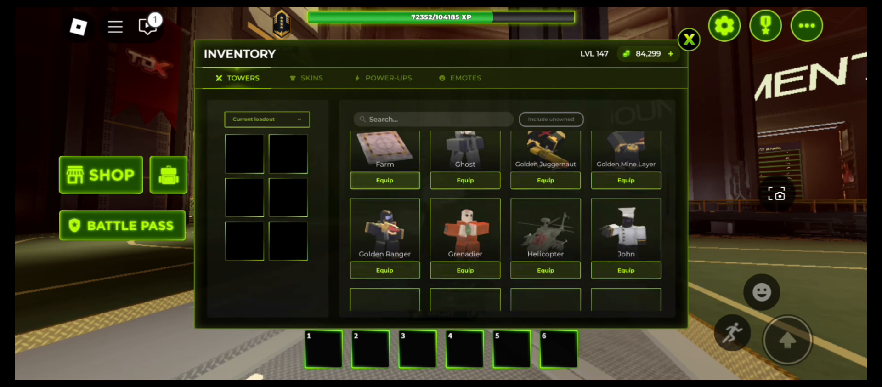
{"action": "scroll", "scroll_direction": "down", "scroll_amount": 3}
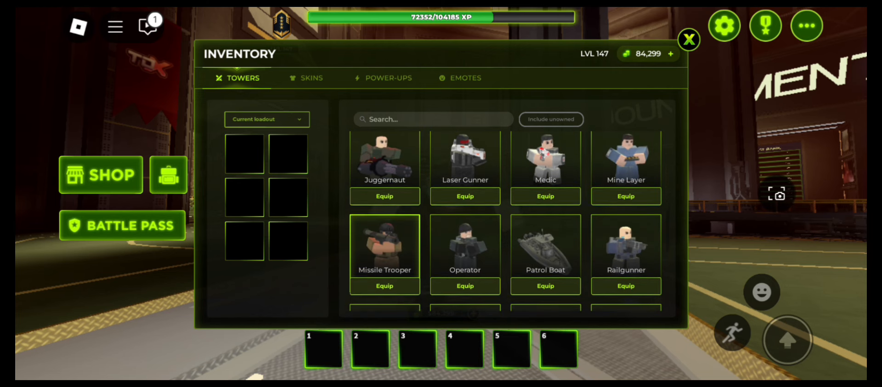
{"action": "scroll", "scroll_direction": "down", "scroll_amount": 3}
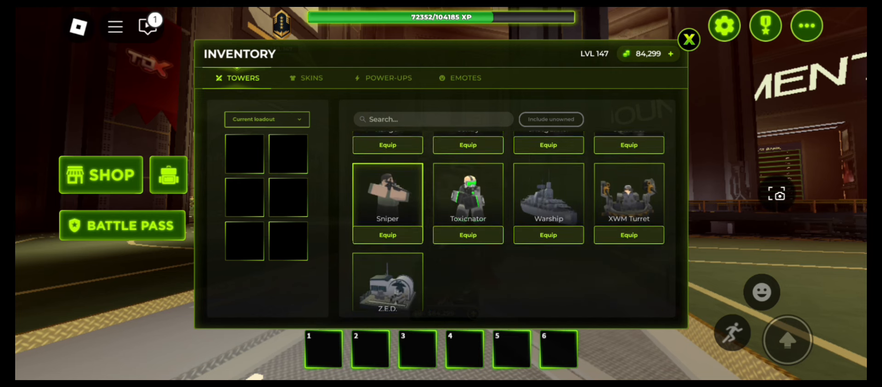
{"action": "scroll", "scroll_direction": "down", "scroll_amount": 3}
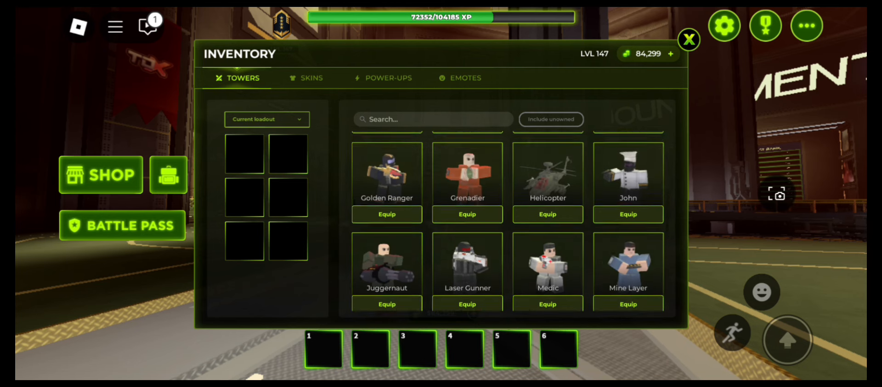